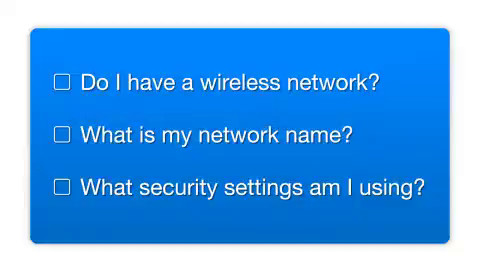
Step: Tick the checklist items for having a wireless network and knowing its network name
left_click(62, 81)
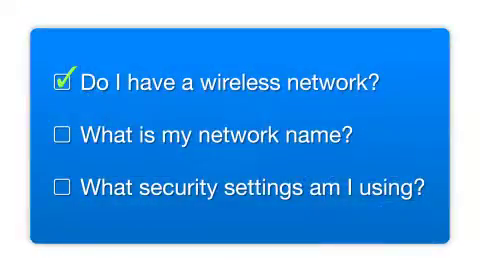
left_click(65, 133)
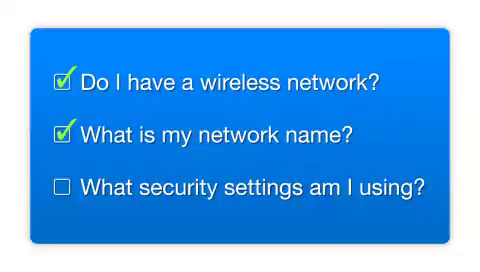
left_click(62, 188)
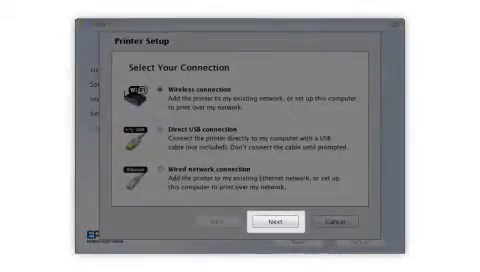
Step: Continue setup with Wireless connection selected as the printer's connection type
left_click(282, 220)
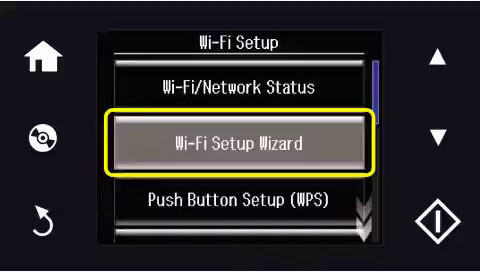
Step: Start the Wi-Fi Setup Wizard from the printer's Wi-Fi Setup options
left_click(240, 143)
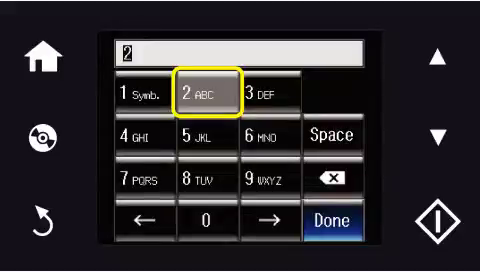
Step: Enter a network password character using the printer's on-screen keypad
left_click(150, 94)
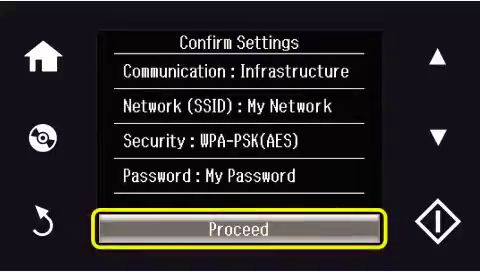
Step: Proceed from Confirm Settings so the printer reports Setup complete
left_click(240, 219)
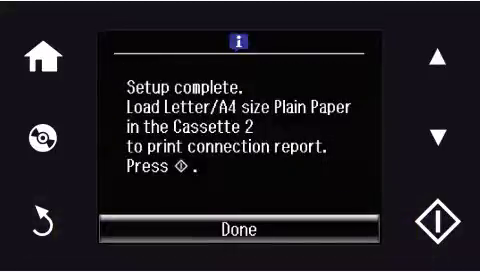